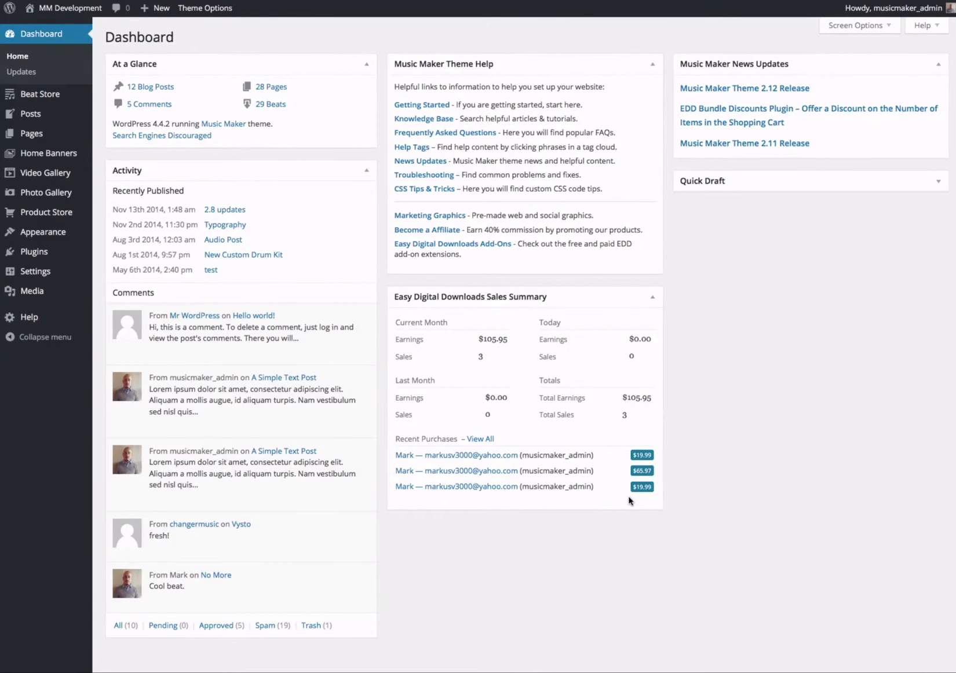
Confirm 'Show Homepage Banner' is enabled in the Music Maker Theme Options.
click(203, 8)
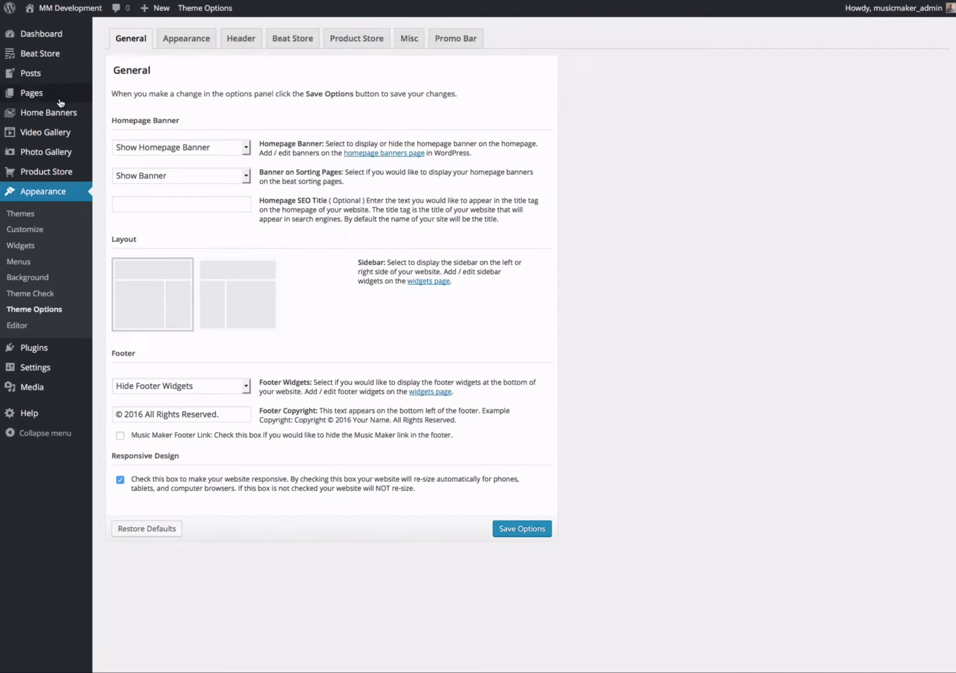
mouse_move(47, 112)
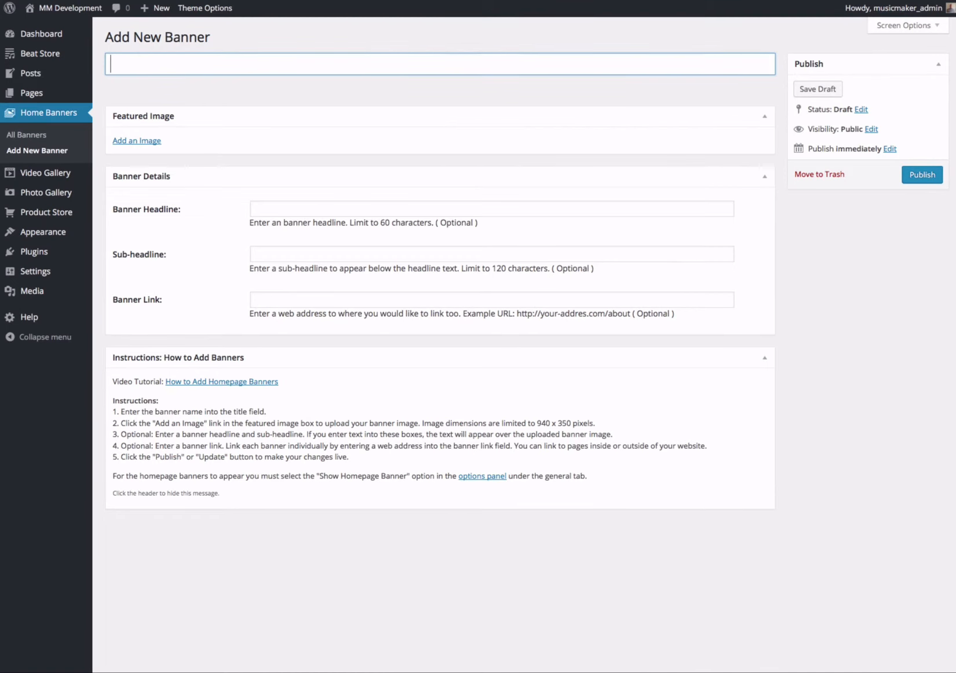
Title the new homepage banner draft 'Home 1'.
text(Home 1)
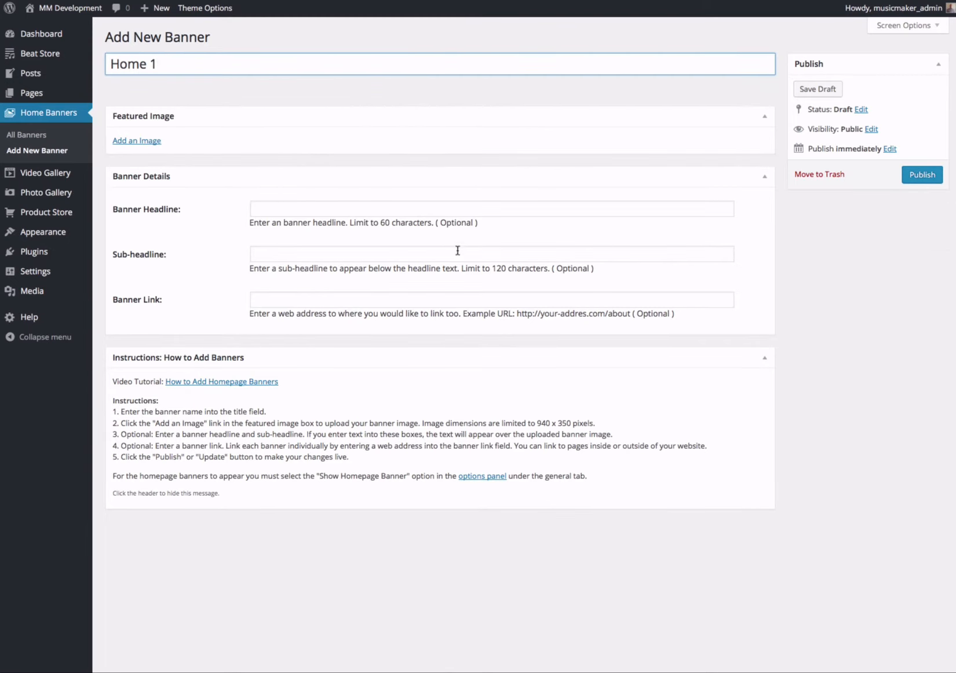
click(163, 64)
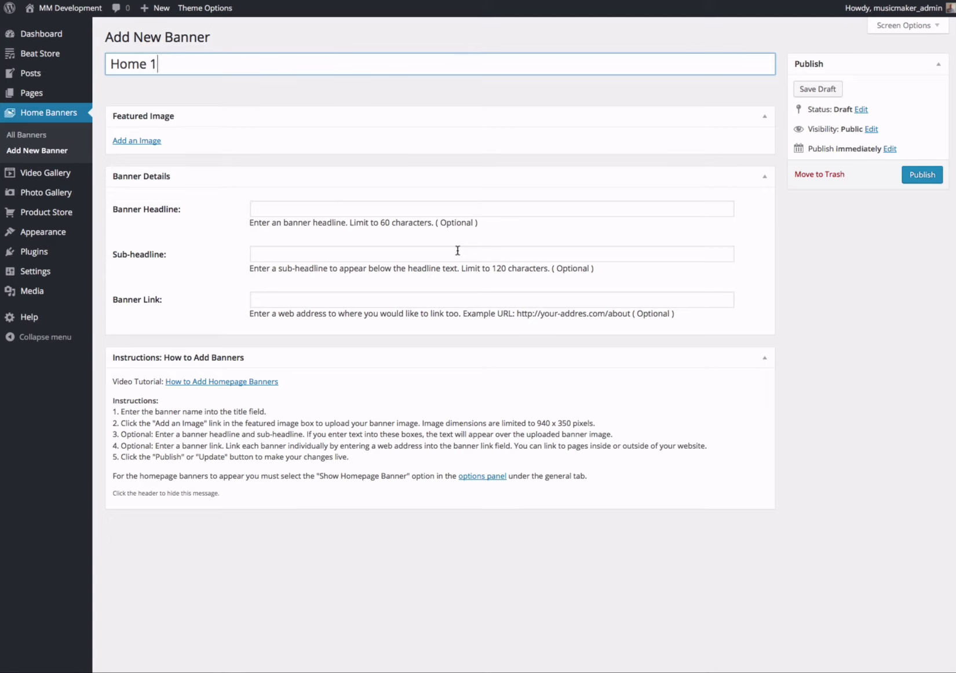
mouse_move(614, 232)
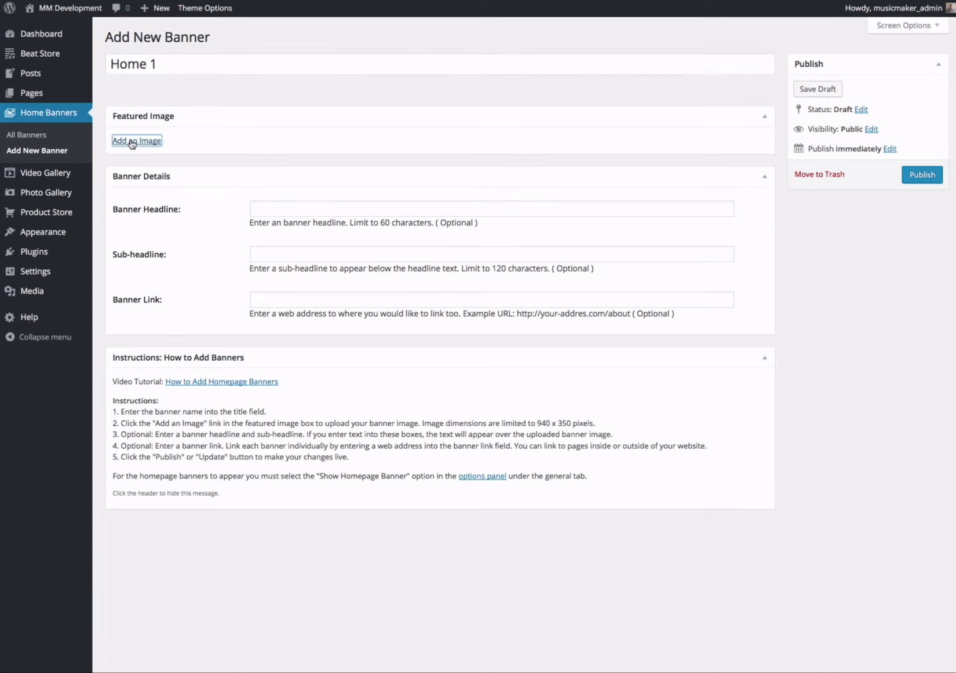
Upload Banner 1.jpg from the computer and set it as Home 1's featured image.
click(137, 141)
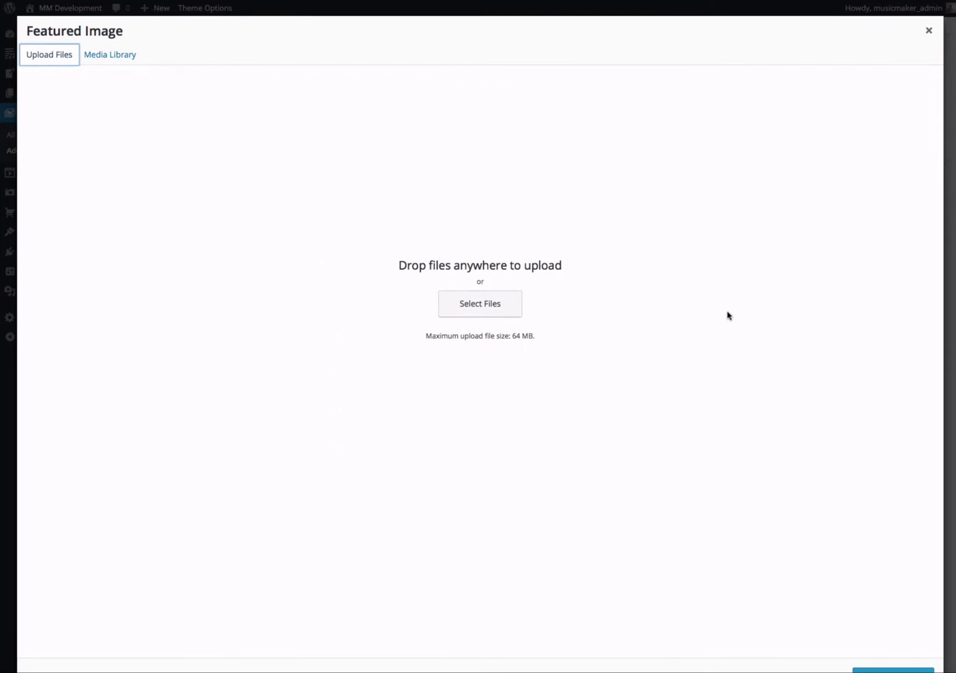
click(479, 303)
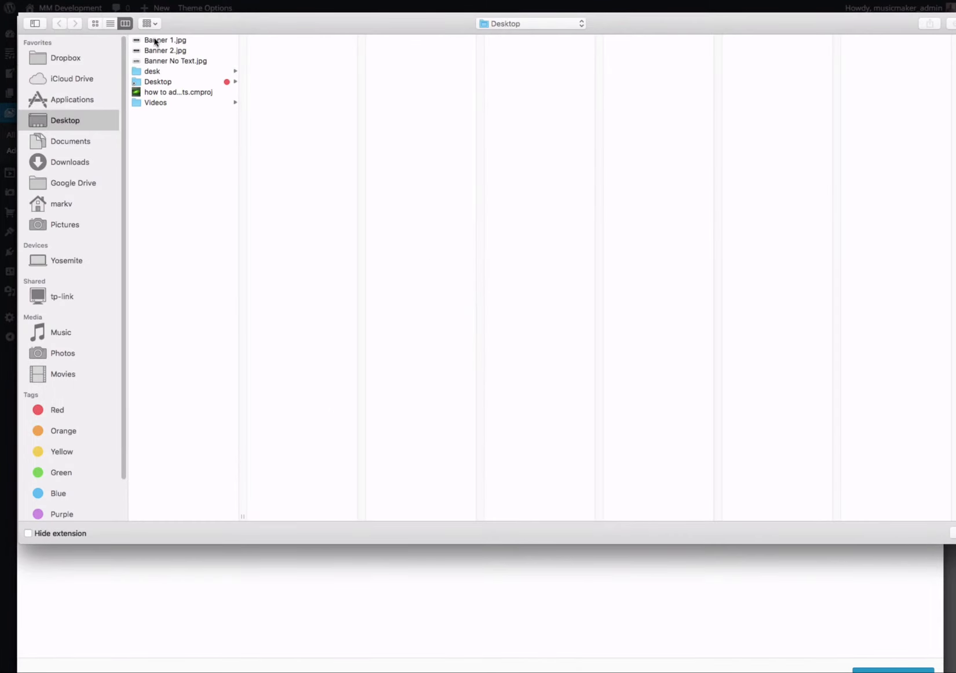
click(163, 40)
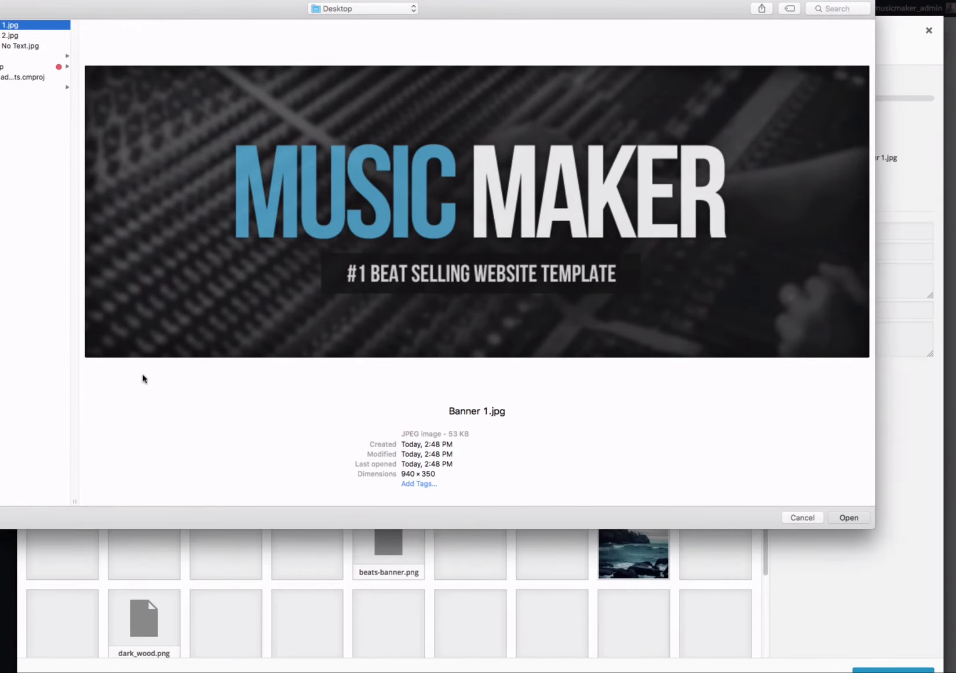
click(848, 518)
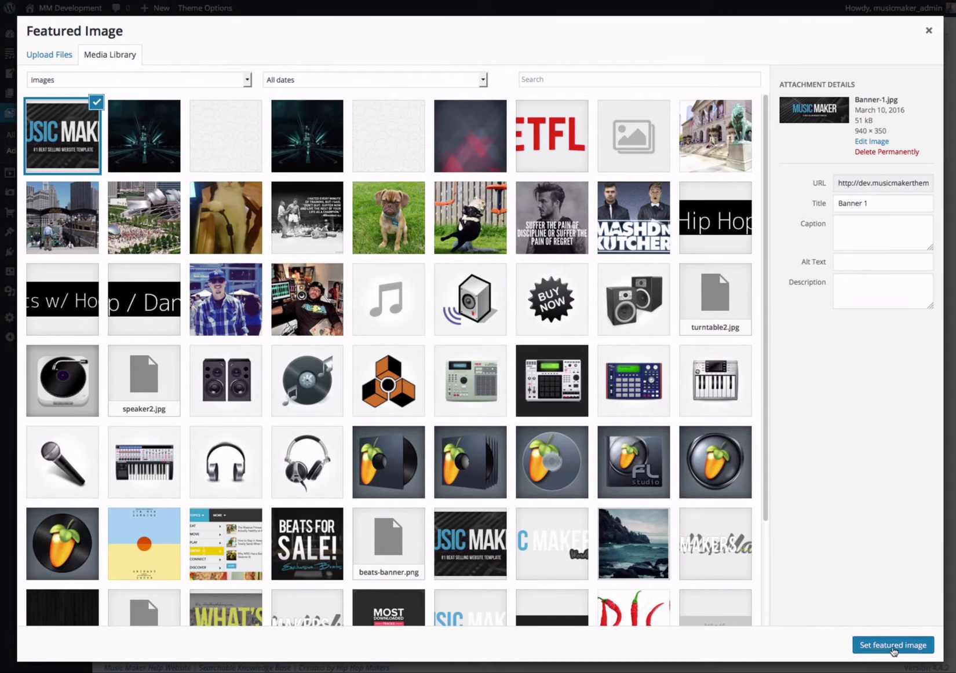
click(893, 645)
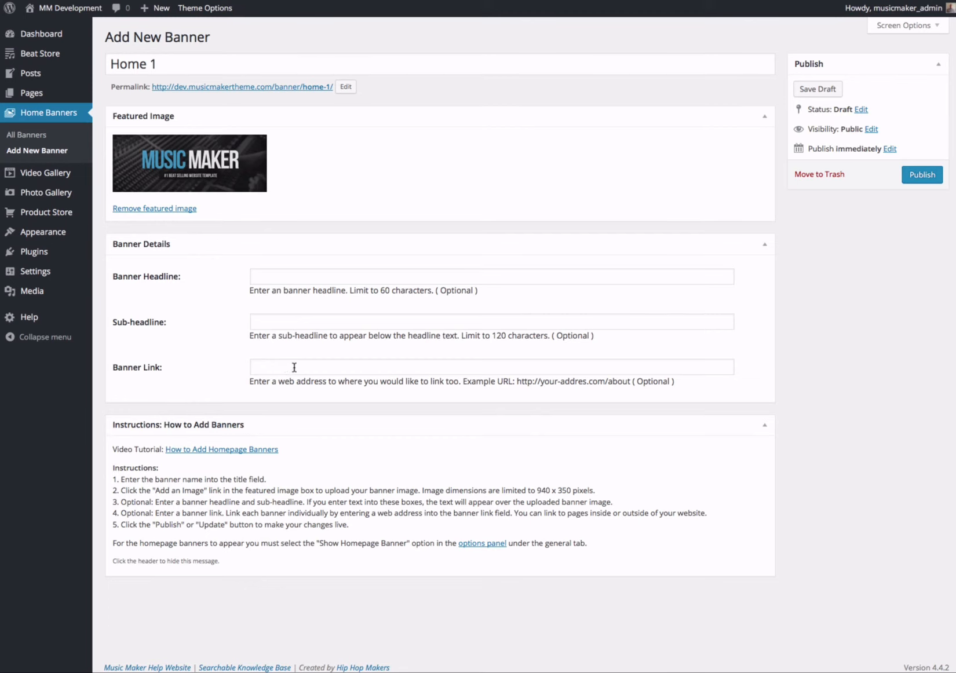
mouse_move(74, 242)
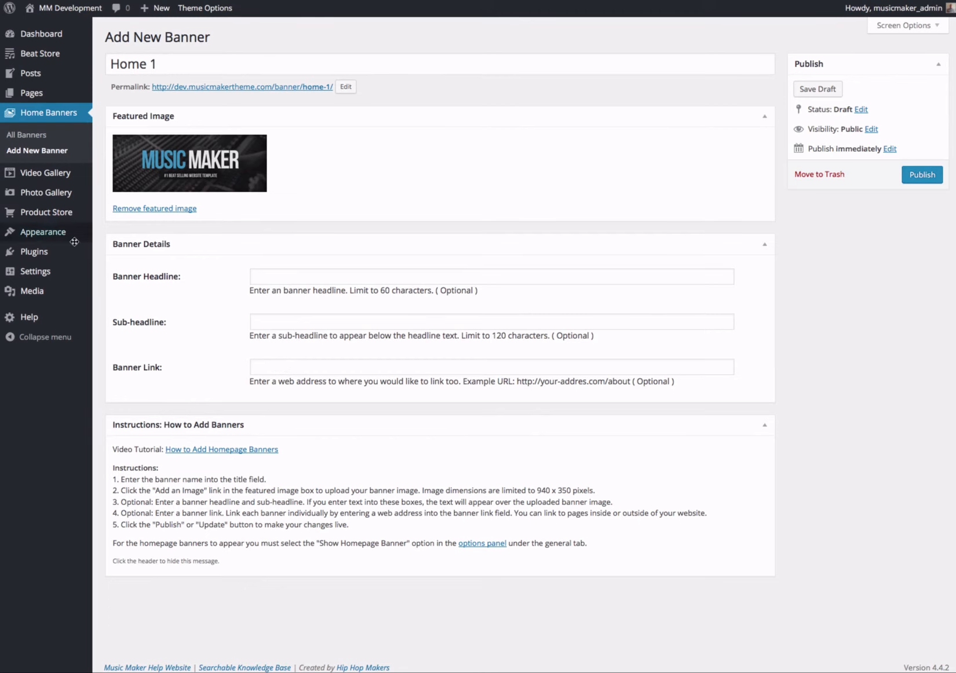
mouse_move(911, 176)
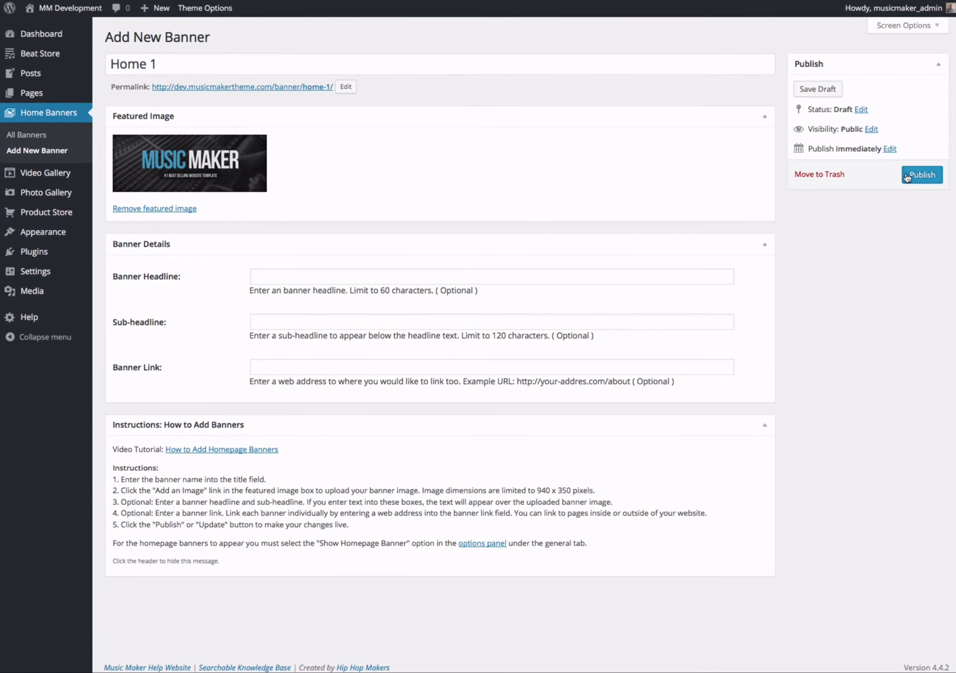
Publish the Home 1 banner with headline, sub-headline and link left blank.
click(921, 175)
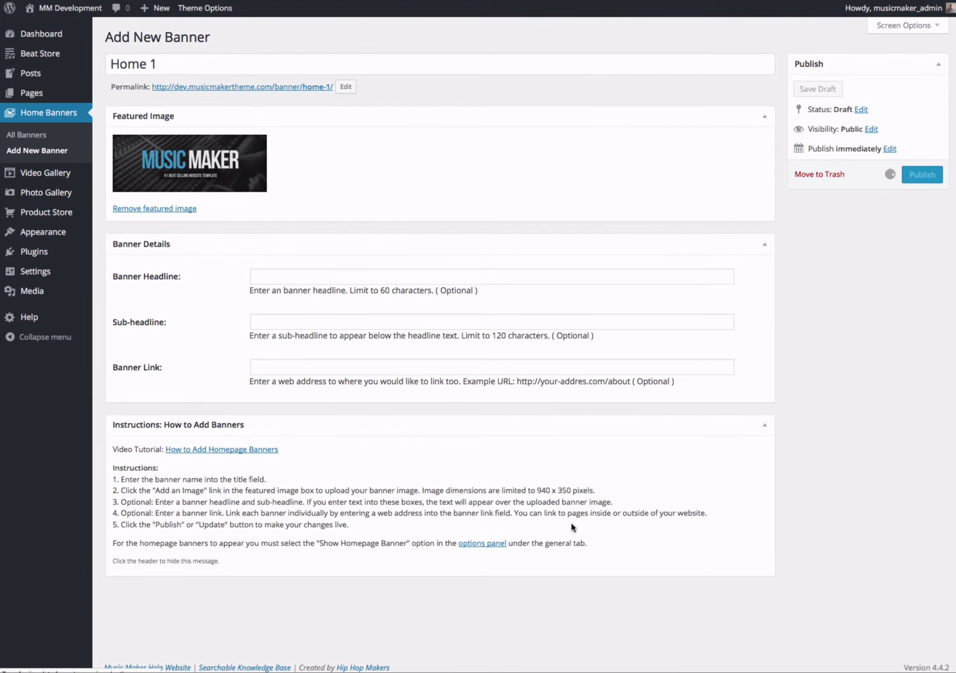
click(921, 175)
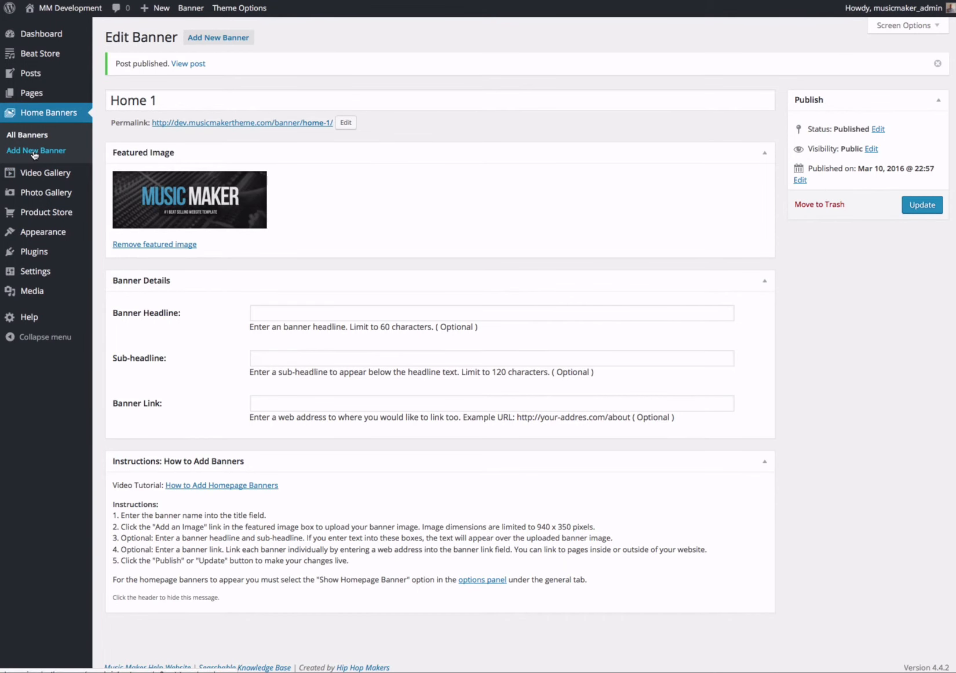
Add a second homepage banner and title it 'Banner 2'.
click(35, 151)
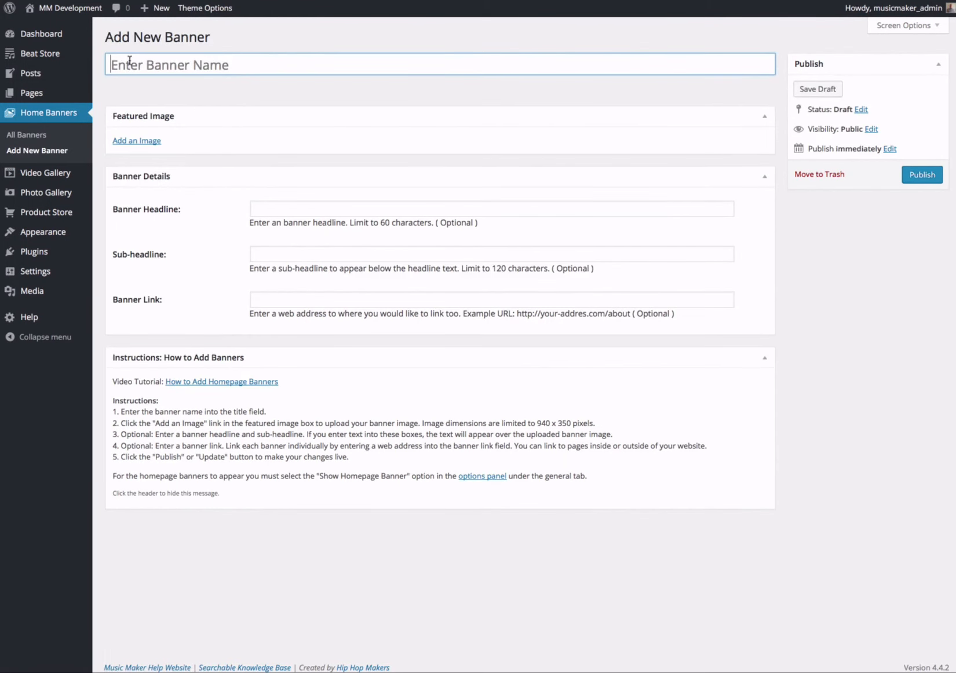
text(Banner 2)
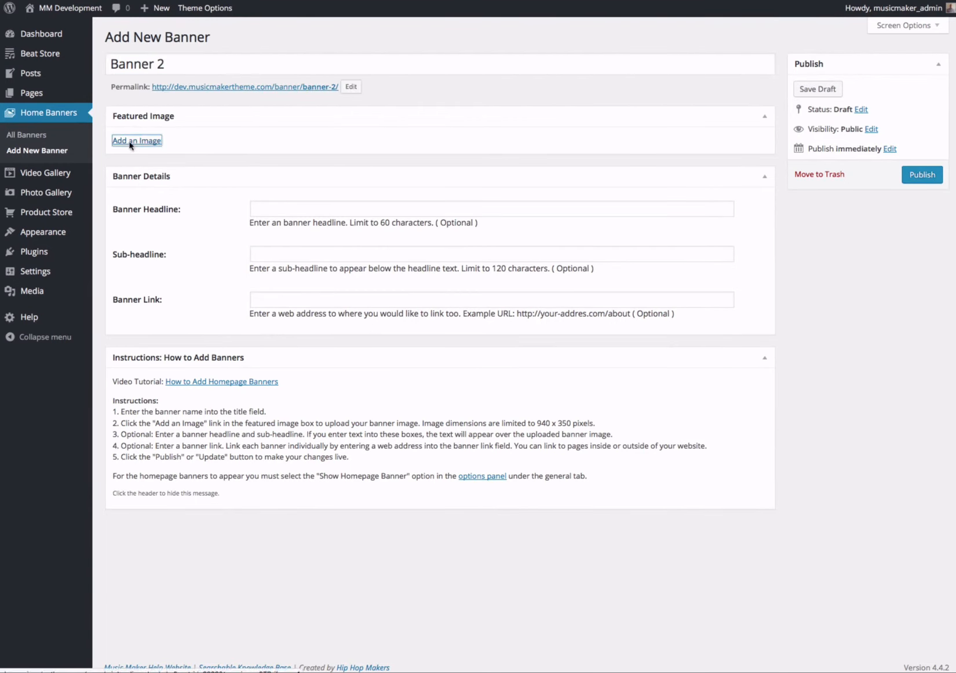
Upload Banner No Text.jpg from the Desktop and choose it as Banner 2's featured image.
click(136, 141)
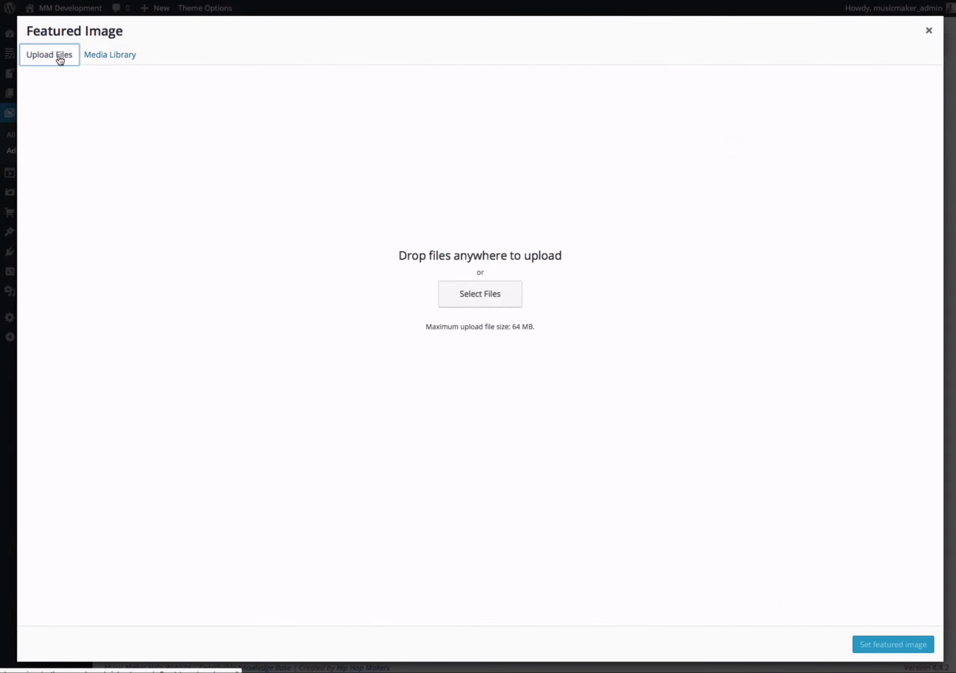
click(479, 294)
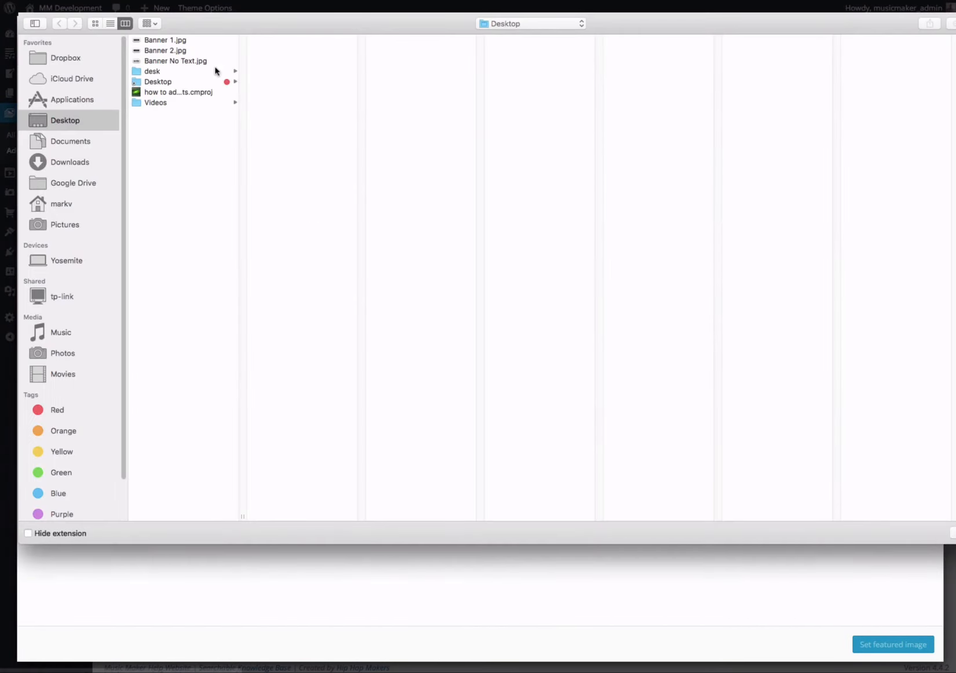
click(177, 62)
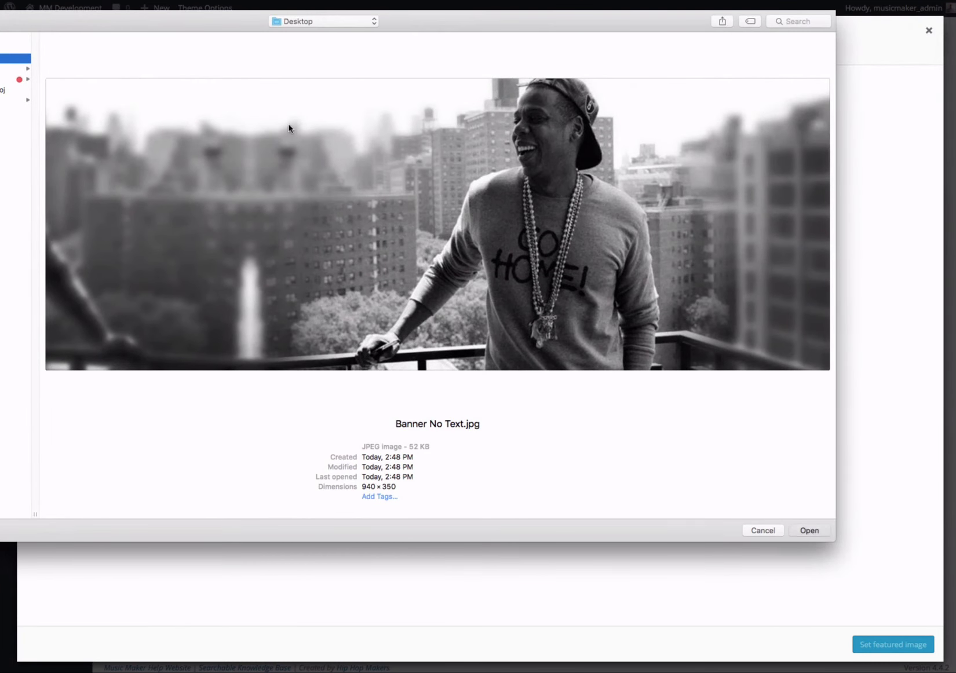
click(809, 530)
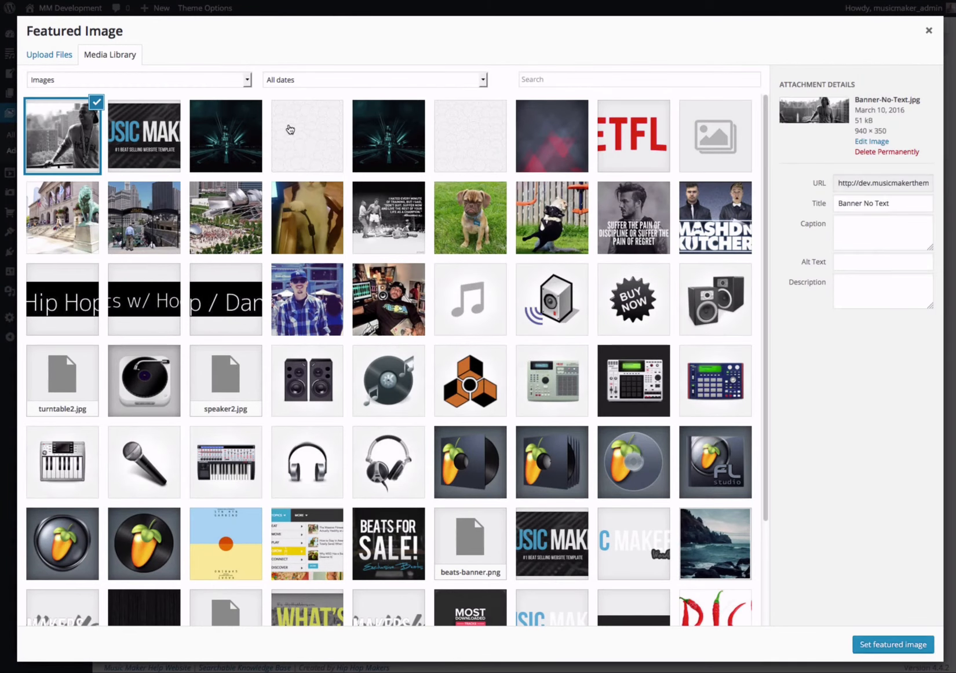
click(926, 33)
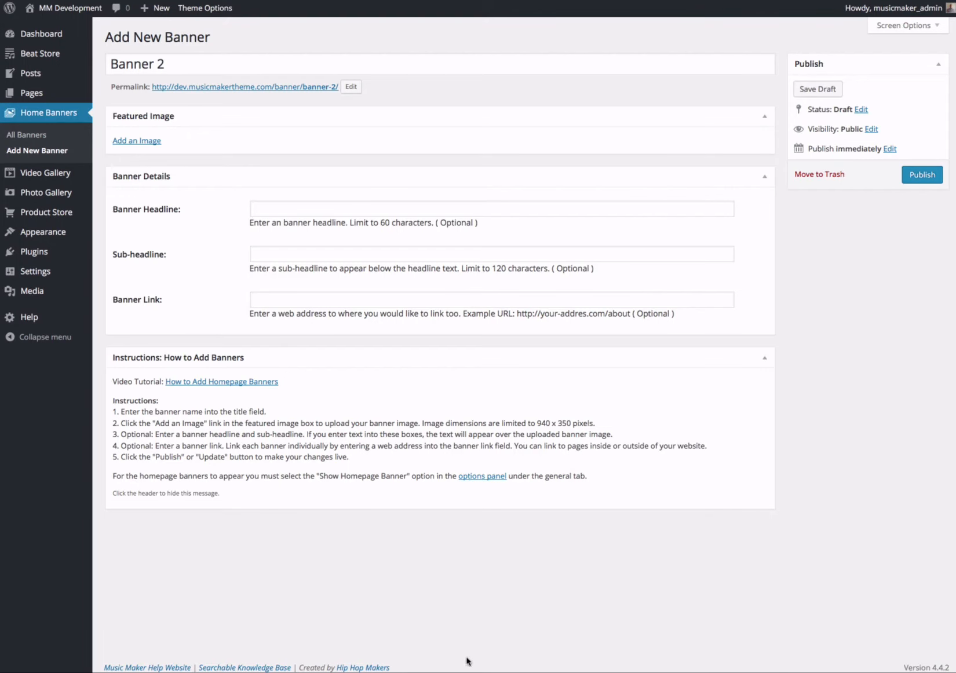
Enter headline 'New Music Video' and sub-headline 'Check out my new video.' for Banner 2.
click(137, 141)
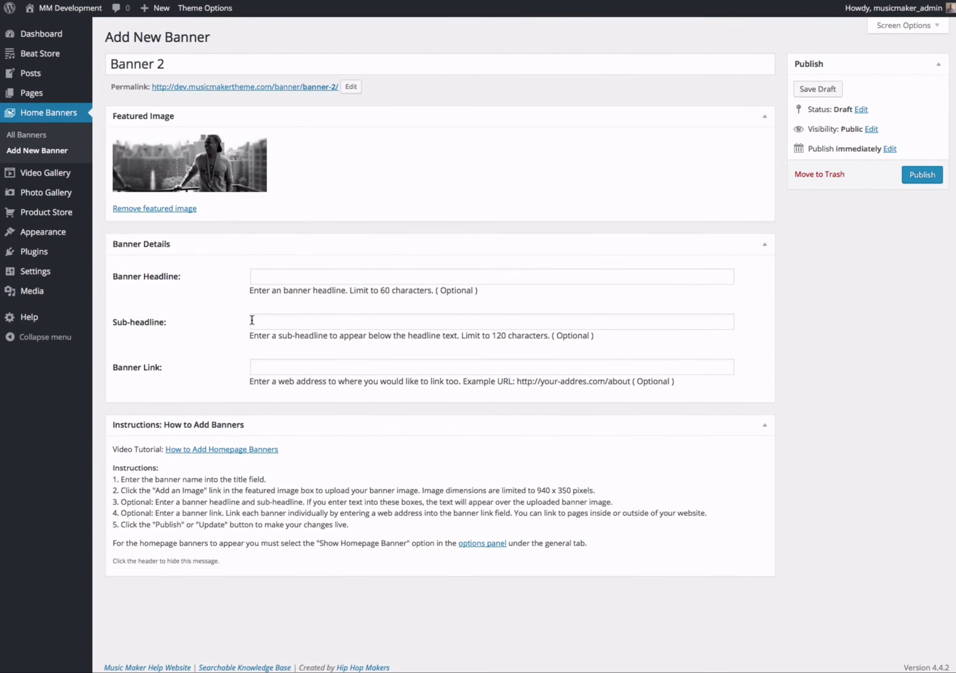
text(N)
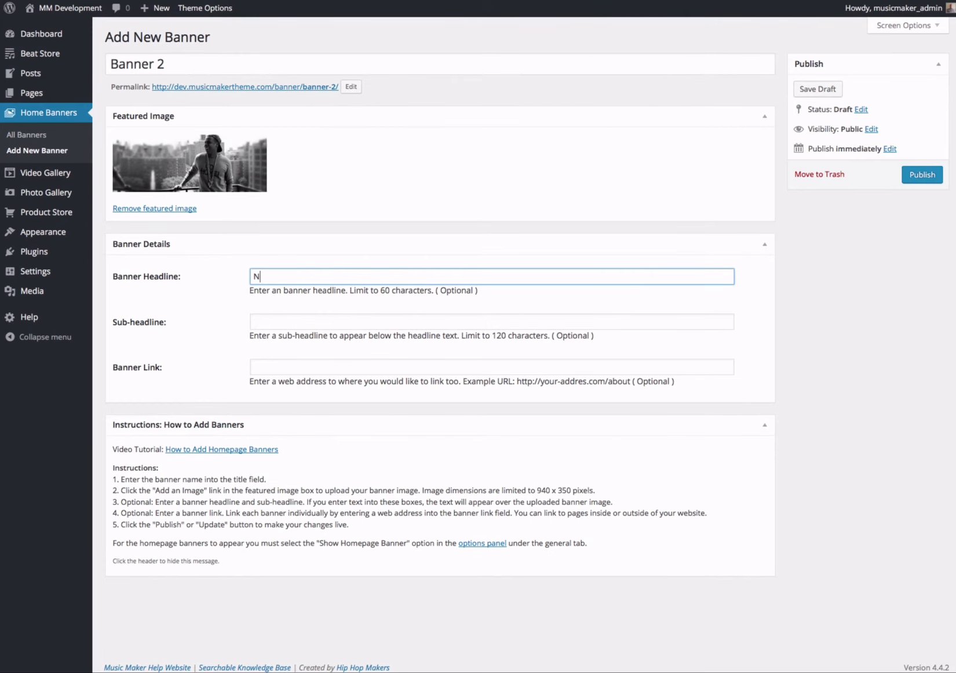
text(ew Music Video)
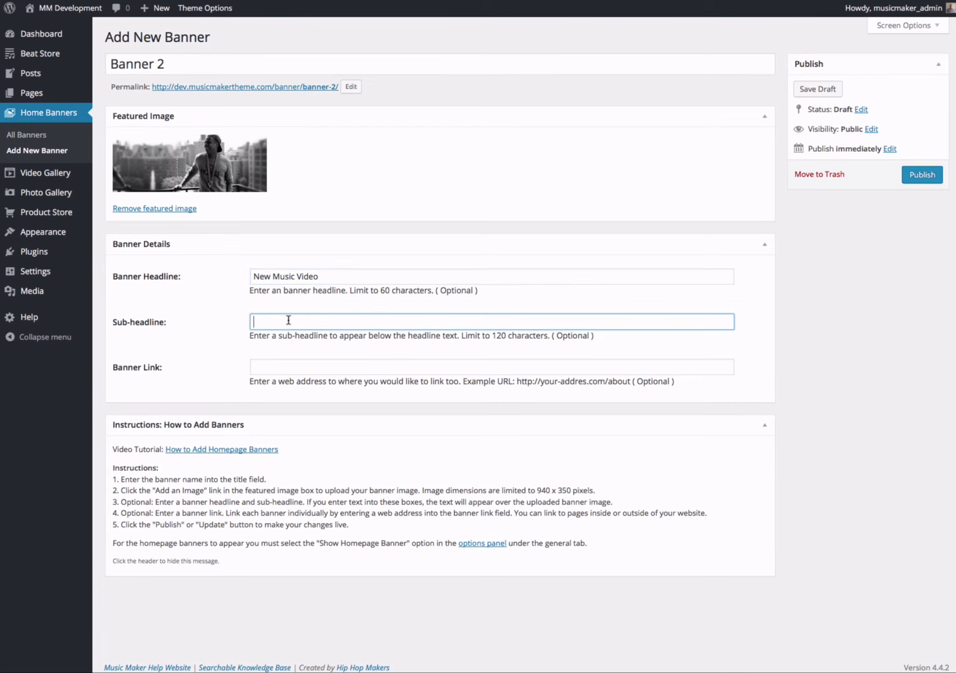
text(Check)
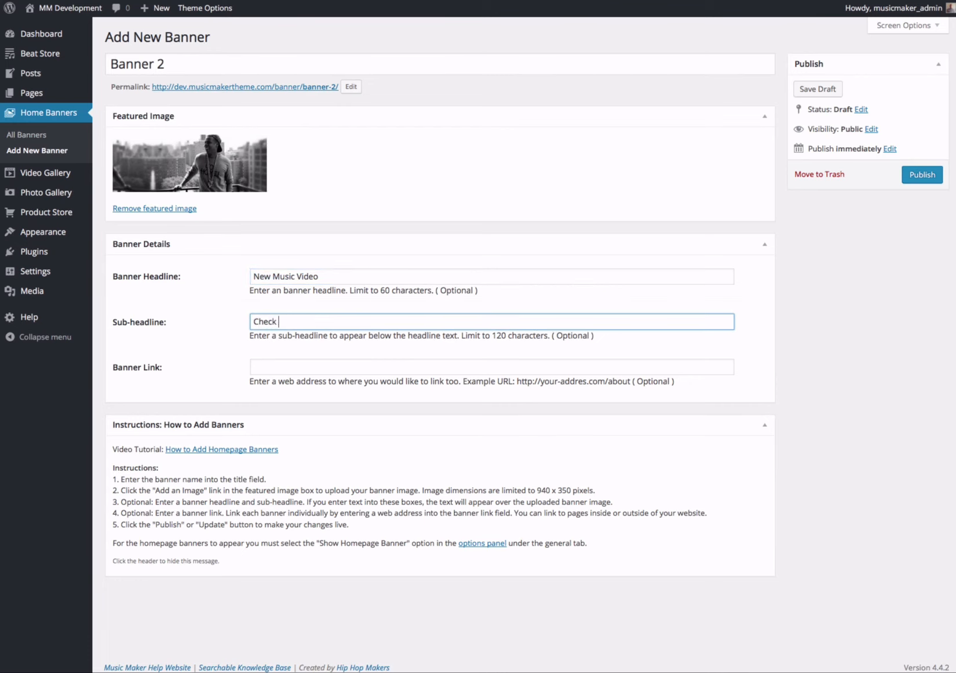
text(out my new)
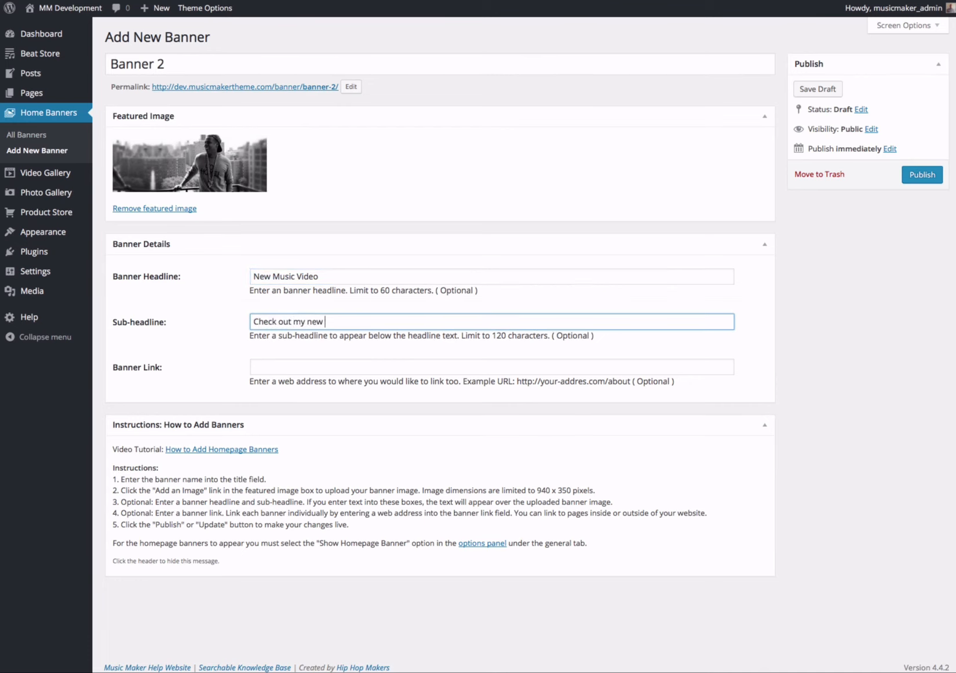
text(vid)
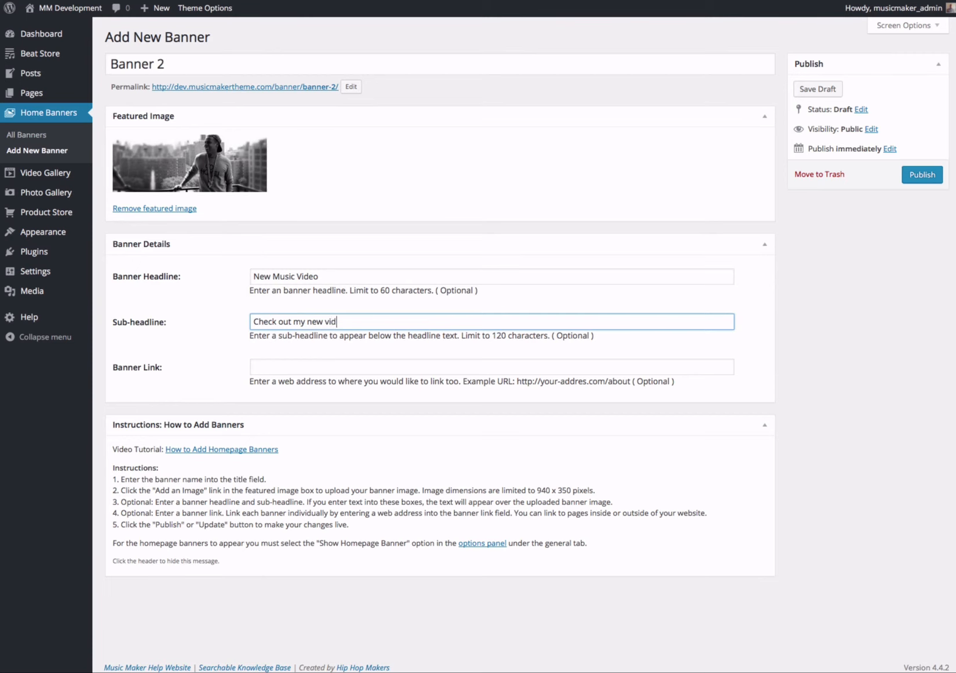
text(eo.)
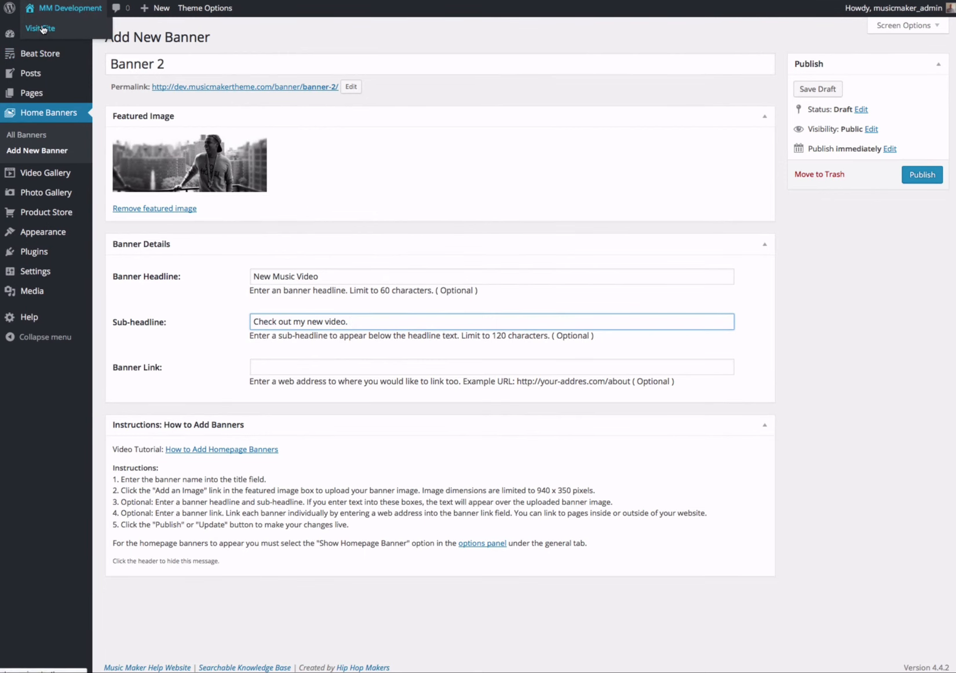
Copy the Videos page address from the live site's menu for the Banner Link.
click(36, 29)
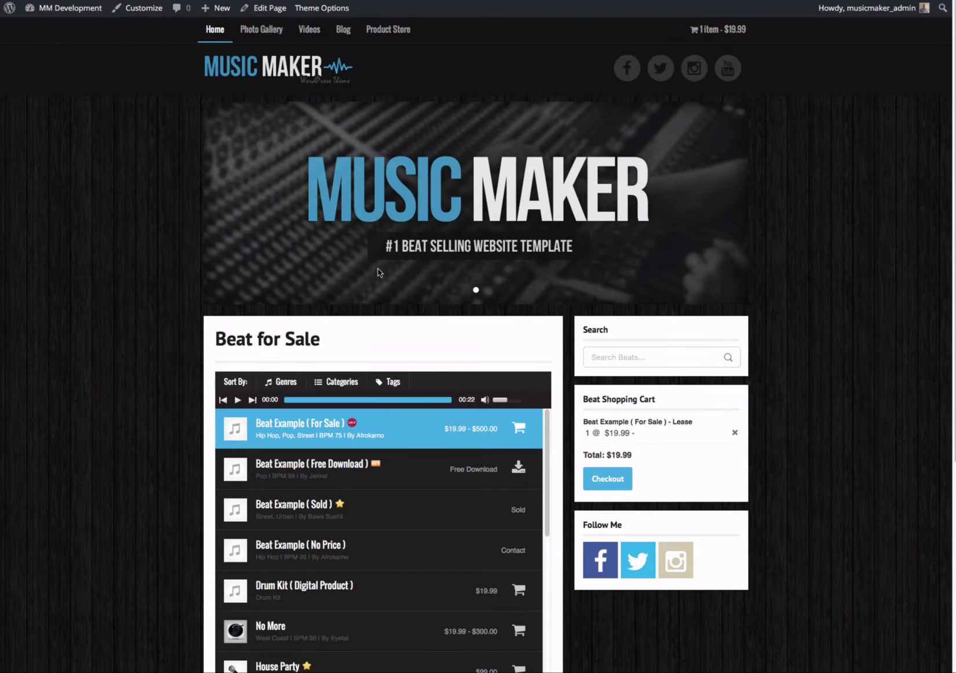
mouse_move(264, 36)
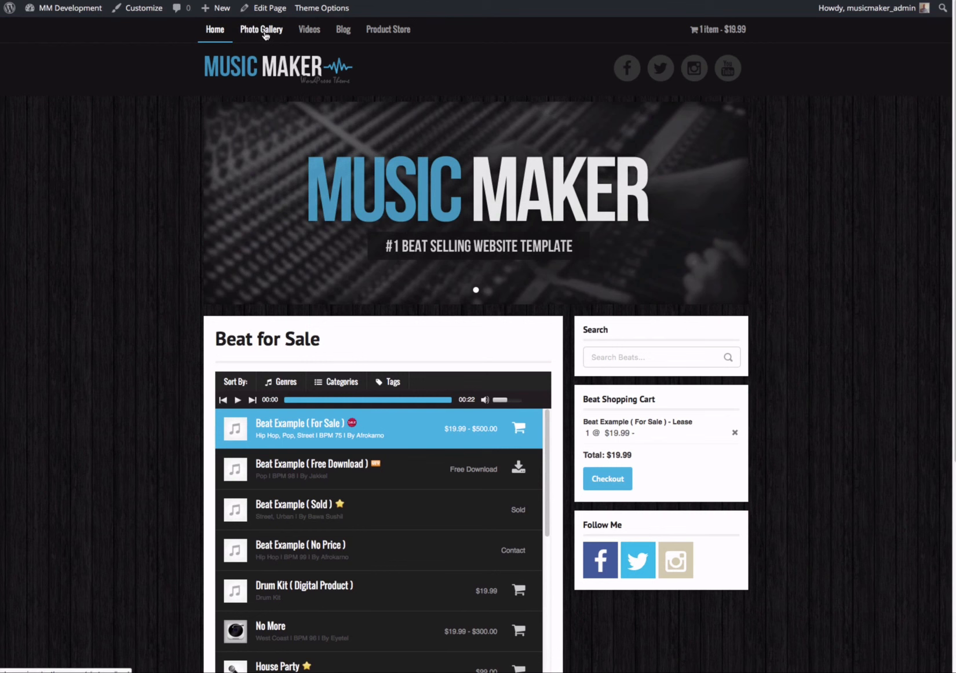
right_click(308, 29)
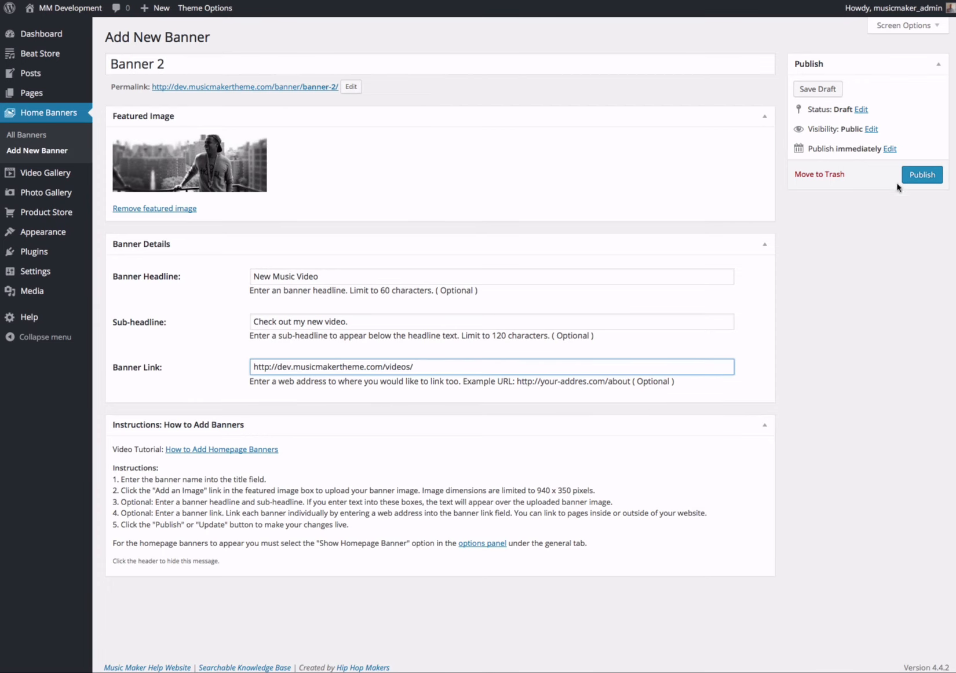
Publish Banner 2 and view the homepage now showing the 'New Music Video' photo banner.
click(921, 175)
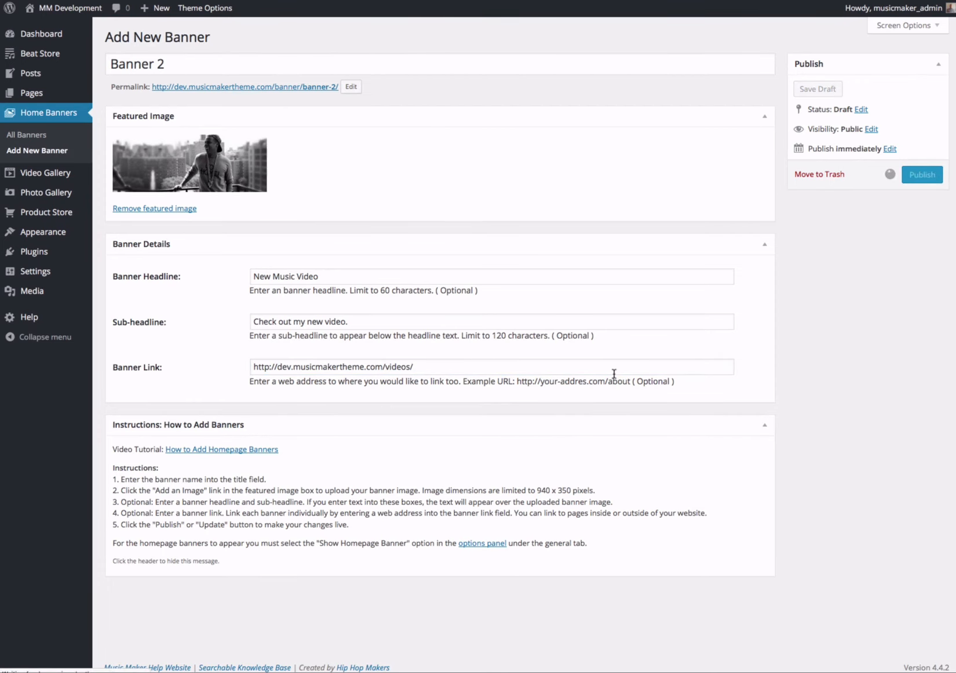
click(921, 175)
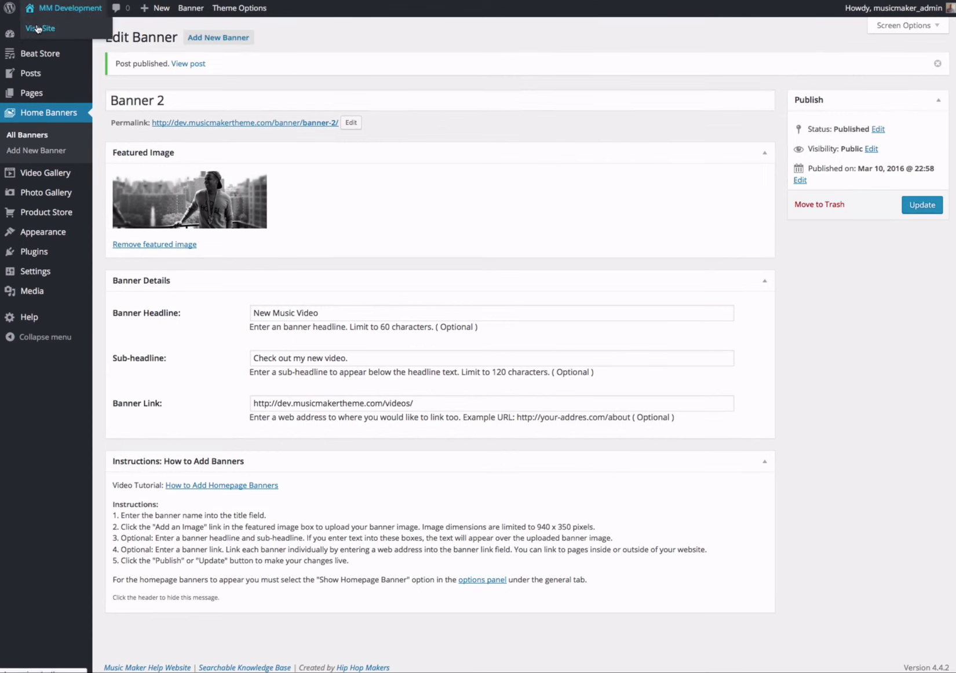
click(36, 27)
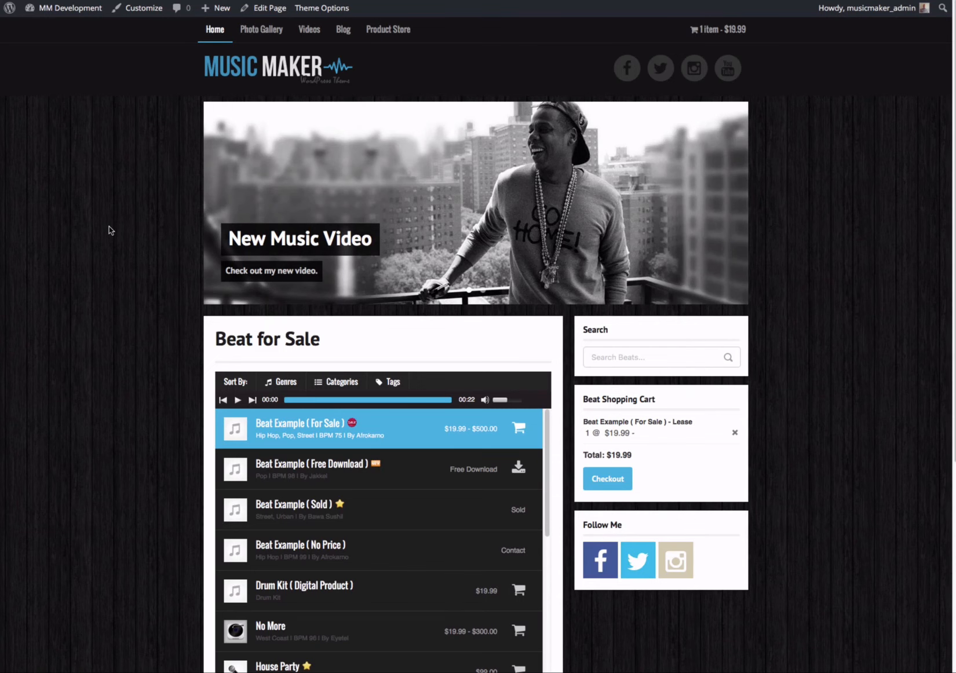
mouse_move(642, 228)
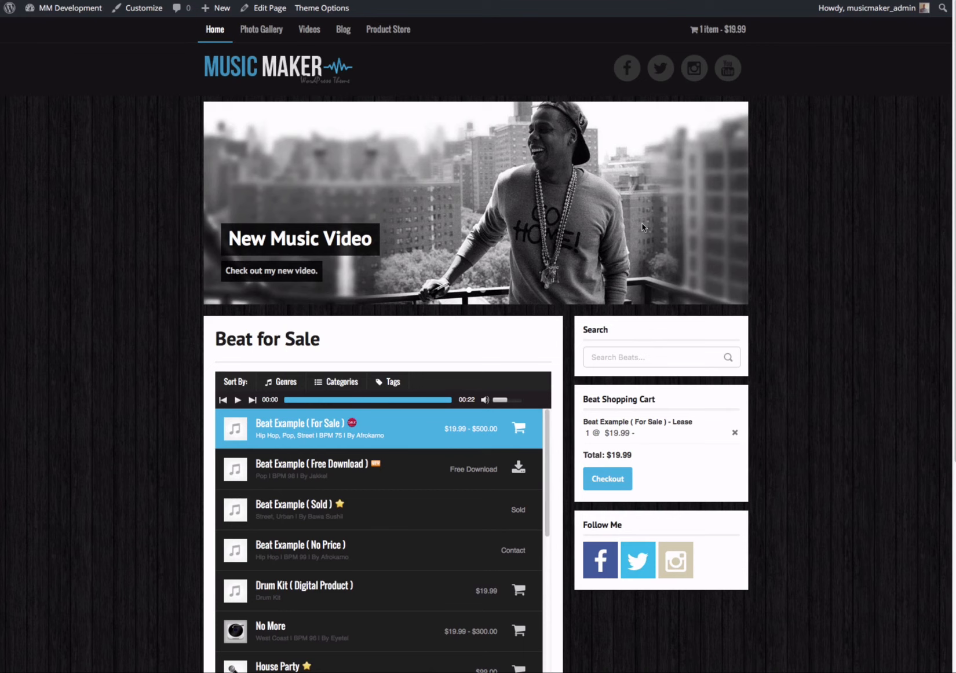